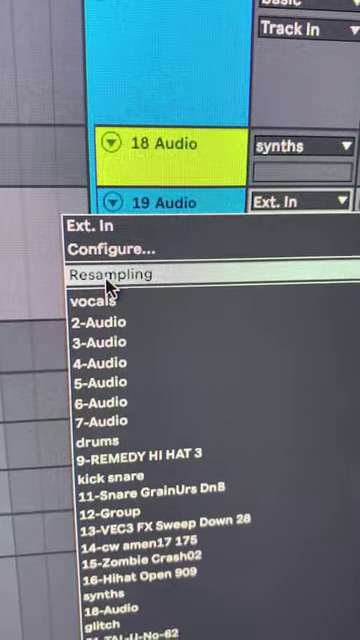
- Set the 19 Audio track's Audio From input to Resampling
click(118, 274)
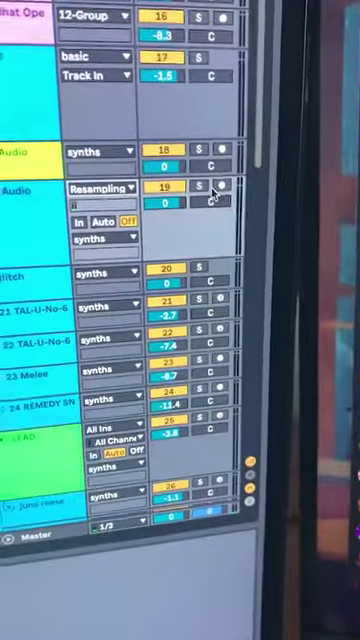